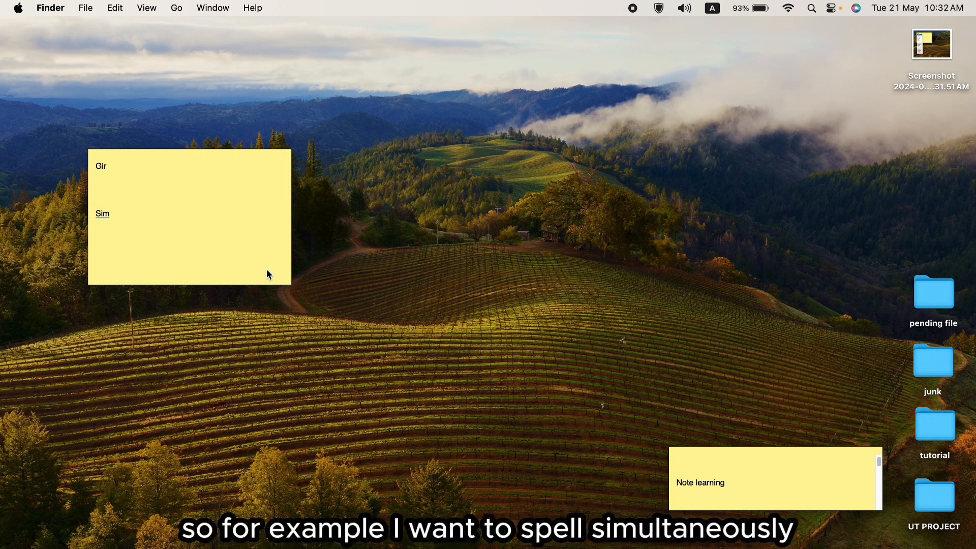
{"action": "mouse_move", "coordinate": [275, 268]}
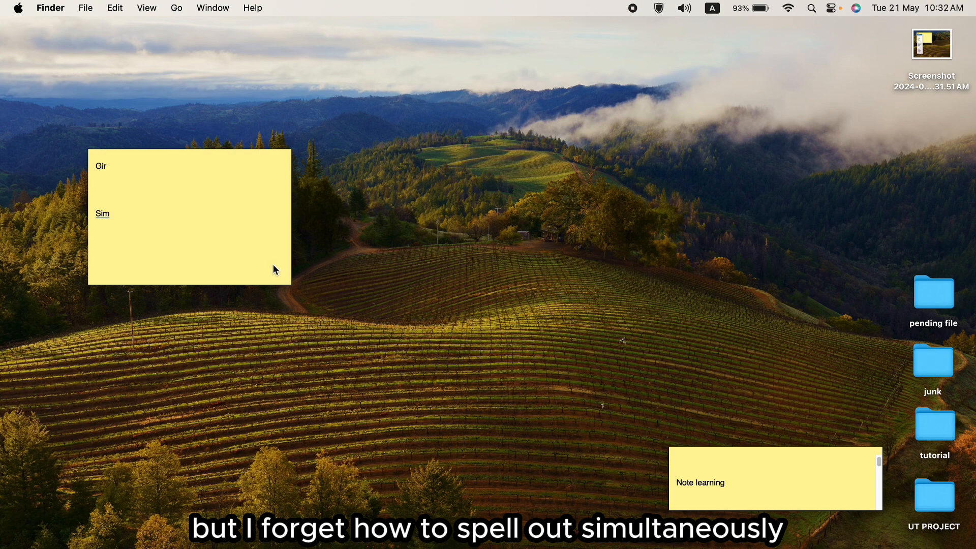
{"action": "mouse_move", "coordinate": [147, 213]}
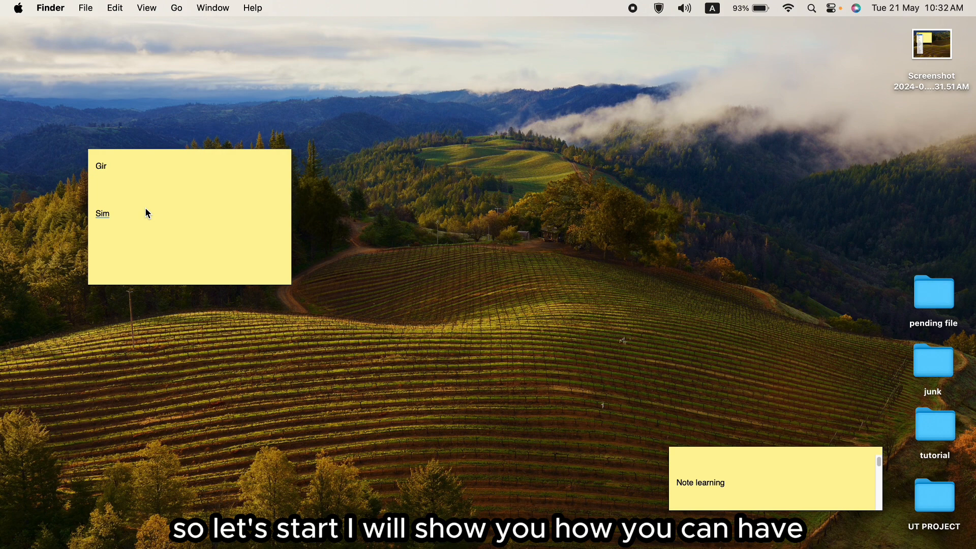
{"action": "mouse_move", "coordinate": [144, 210]}
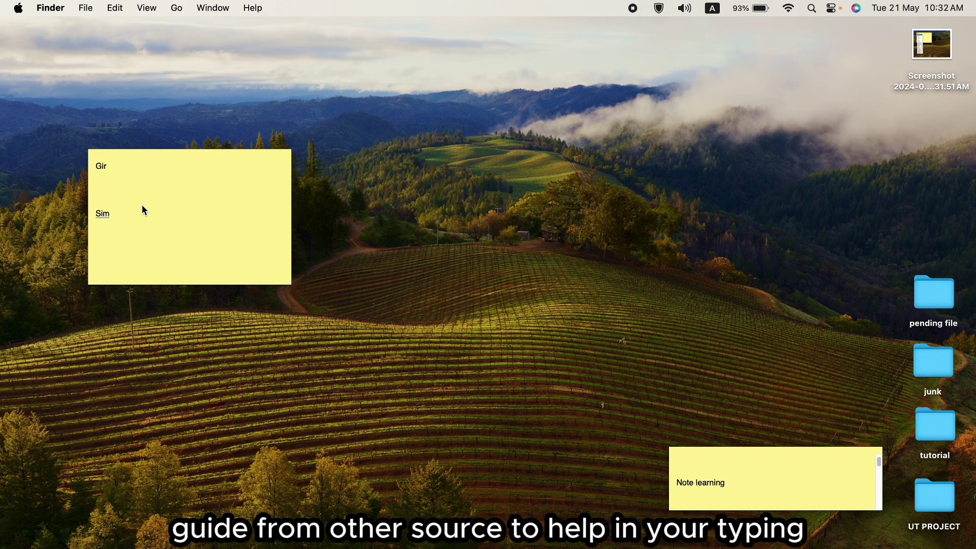
{"action": "mouse_move", "coordinate": [127, 185]}
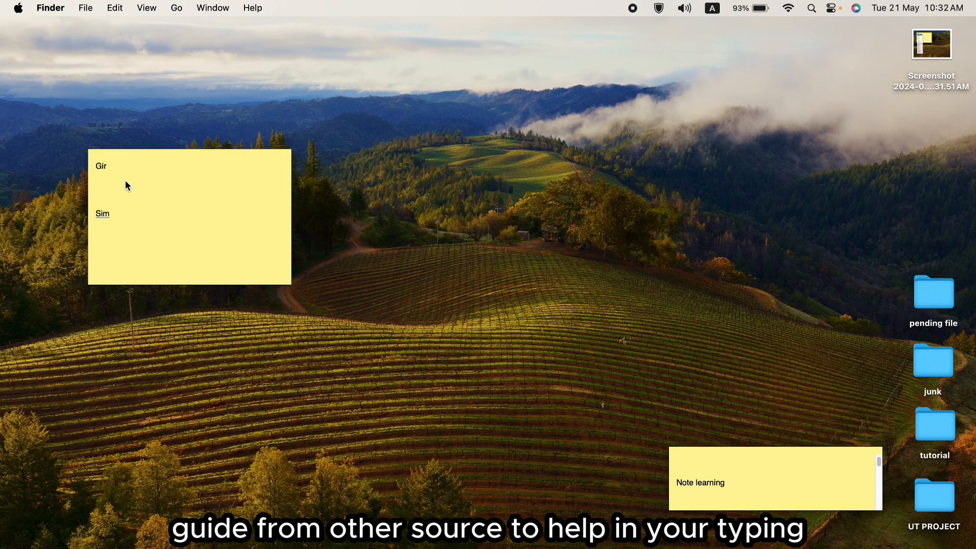
Place the cursor after 'Gir' on the yellow note to bring up its completion list.
{"action": "left_click", "coordinate": [125, 166]}
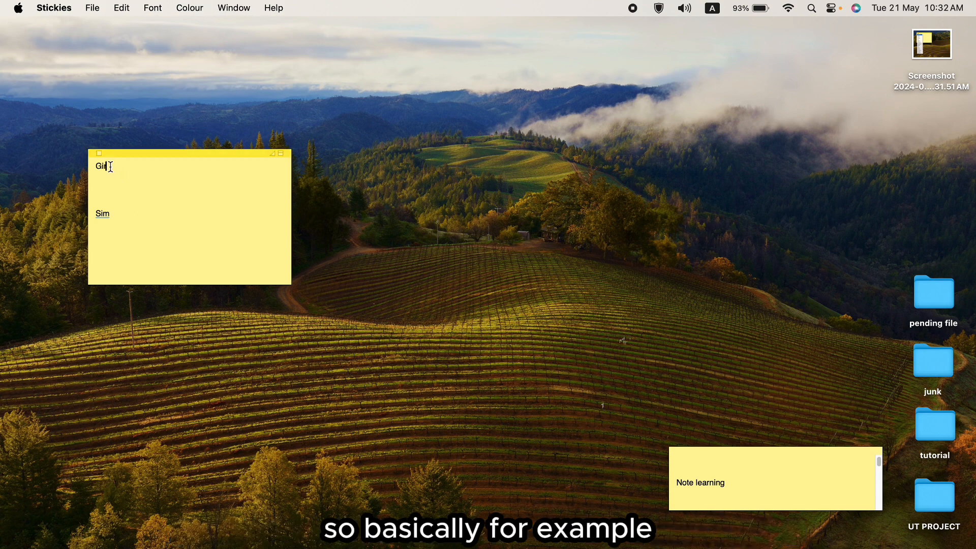
{"action": "type", "text": "r"}
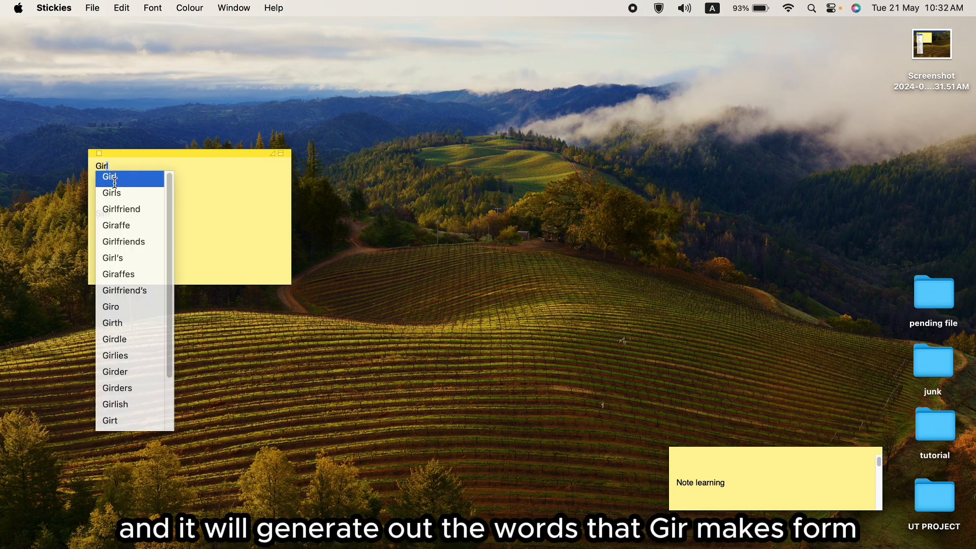
{"action": "mouse_move", "coordinate": [122, 215]}
{"action": "type", "text": "Sim"}
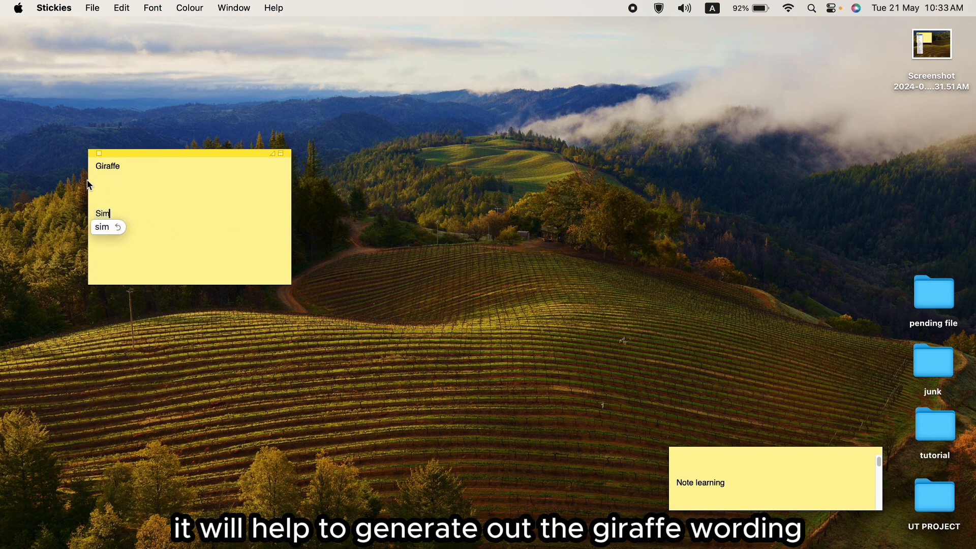
{"action": "mouse_move", "coordinate": [111, 212]}
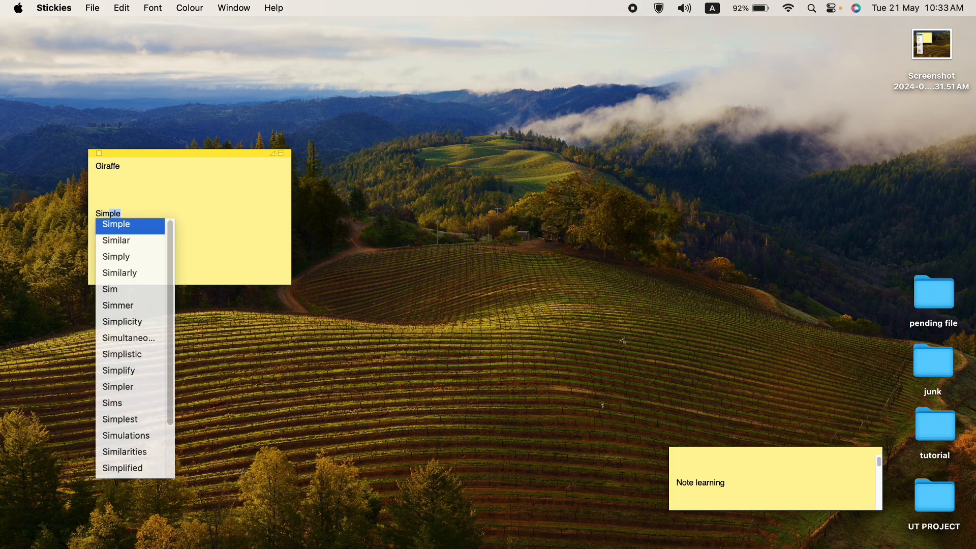
Scroll the completion list and choose 'Simultaneously' for 'Sim'.
{"action": "scroll", "scroll_direction": "down", "scroll_amount": 3}
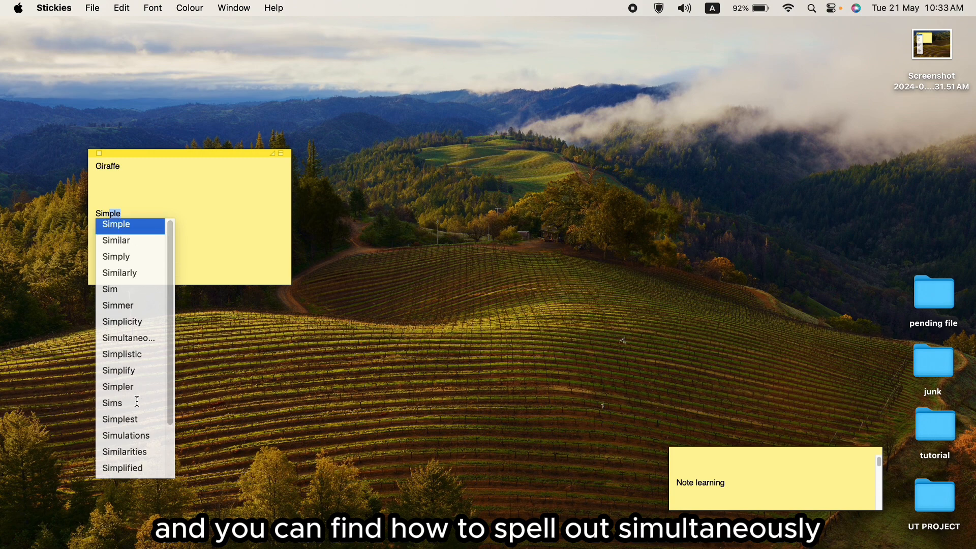
{"action": "mouse_move", "coordinate": [135, 342]}
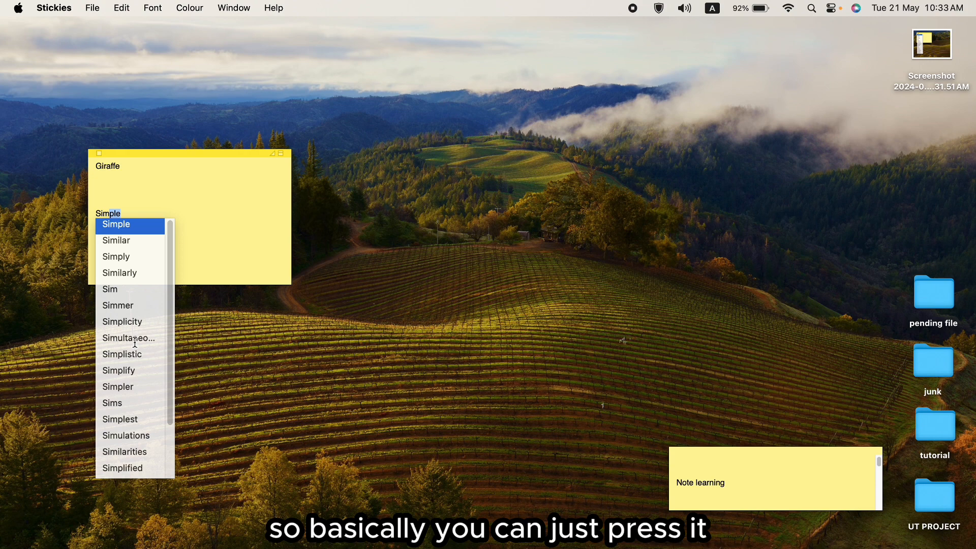
{"action": "left_click", "coordinate": [128, 338]}
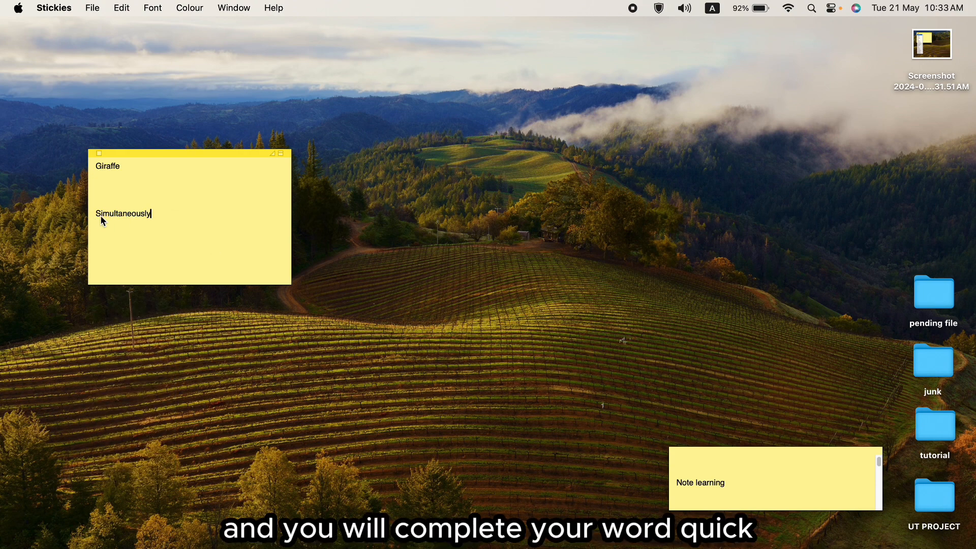
{"action": "mouse_move", "coordinate": [114, 222]}
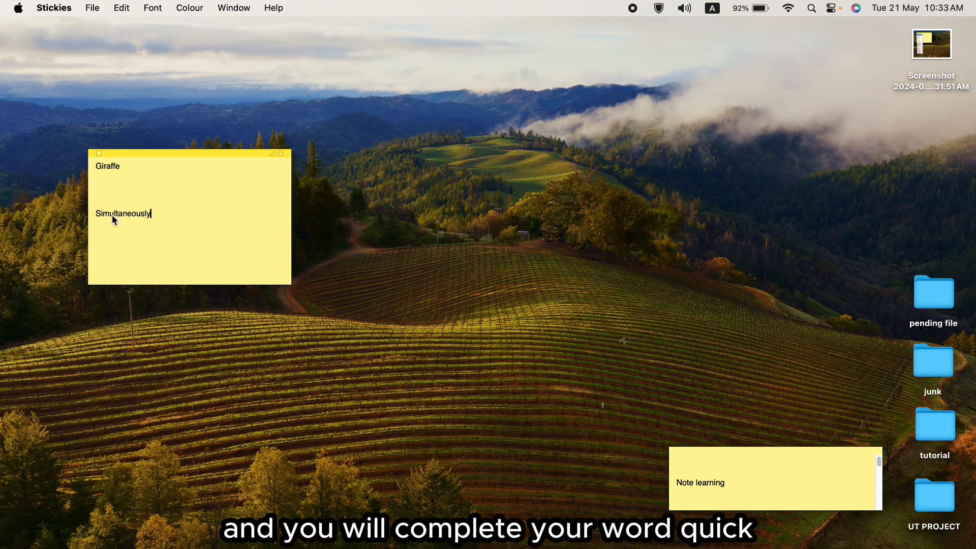